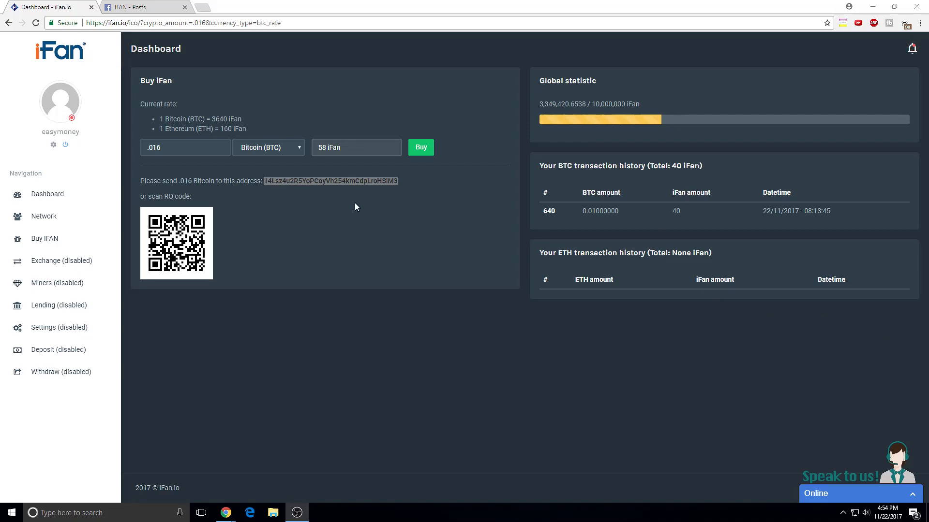
# Read through the IFAN Facebook page's token-sale posts, then return to the iFan.io dashboard.
pyautogui.click(144, 6)
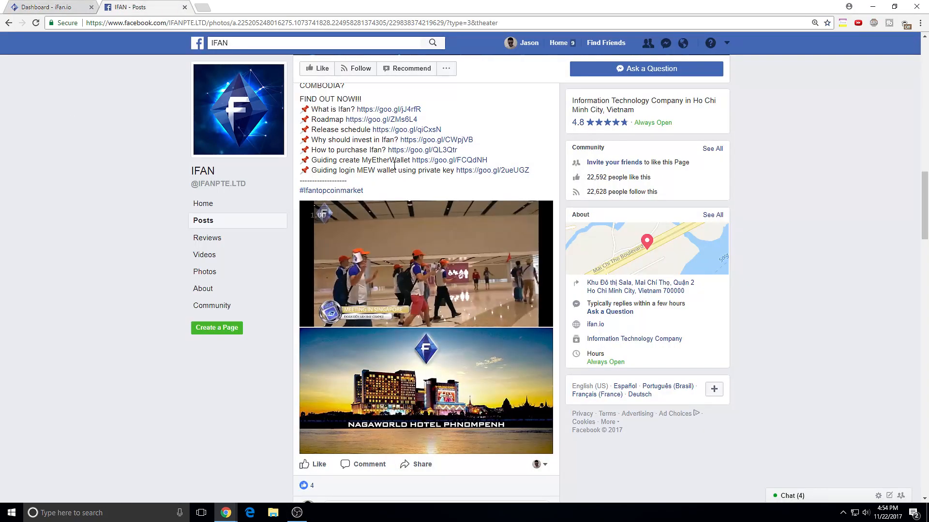
pyautogui.scroll(-3)
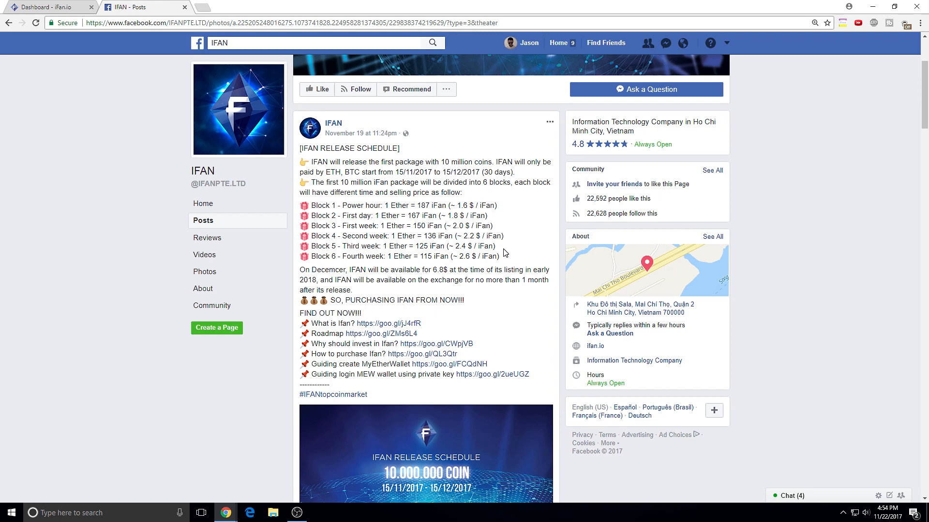
pyautogui.scroll(-3)
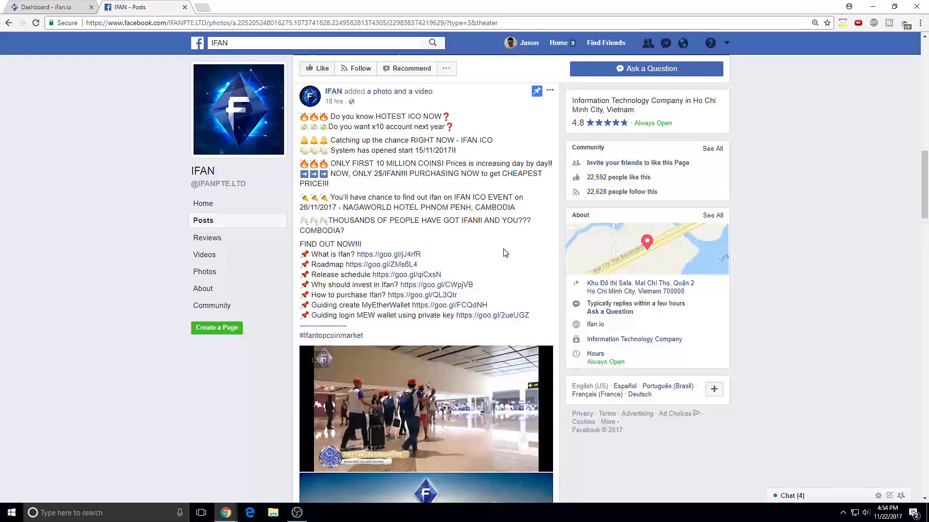
pyautogui.scroll(-3)
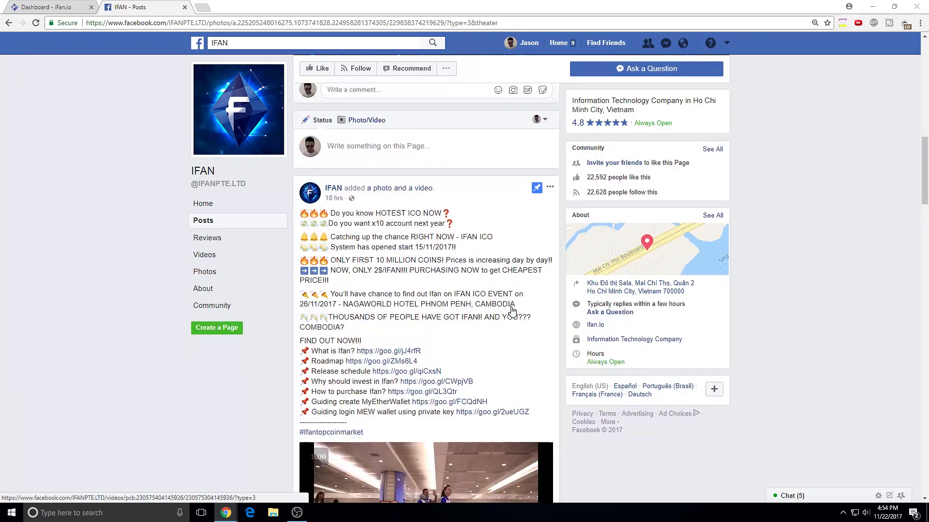
pyautogui.scroll(-3)
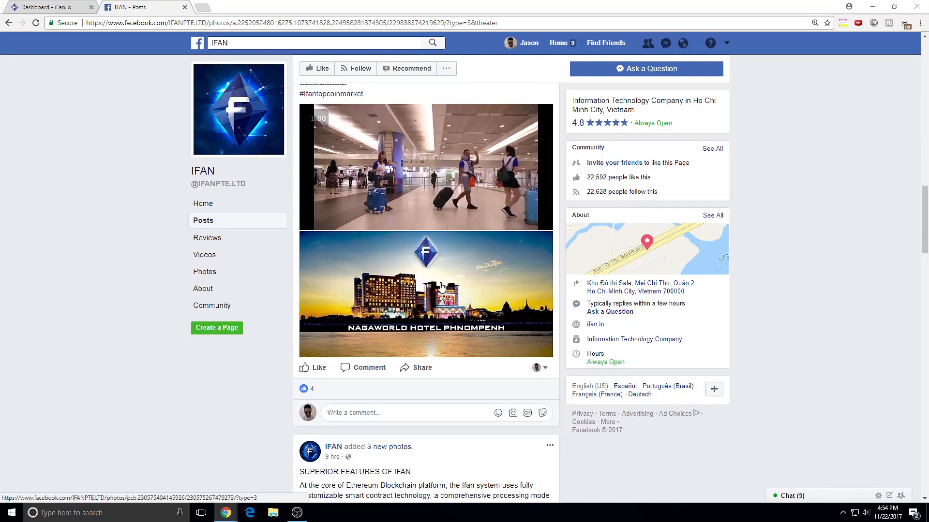
pyautogui.click(50, 6)
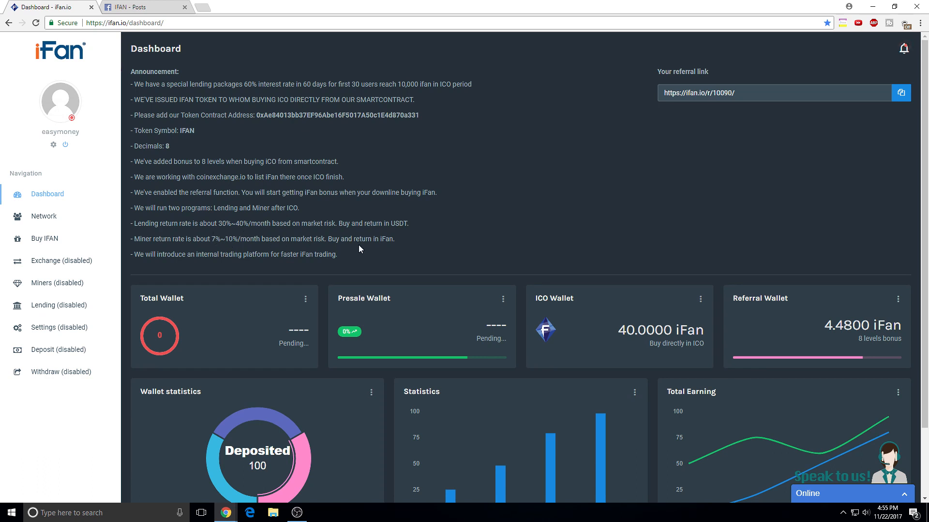
pyautogui.moveTo(428, 235)
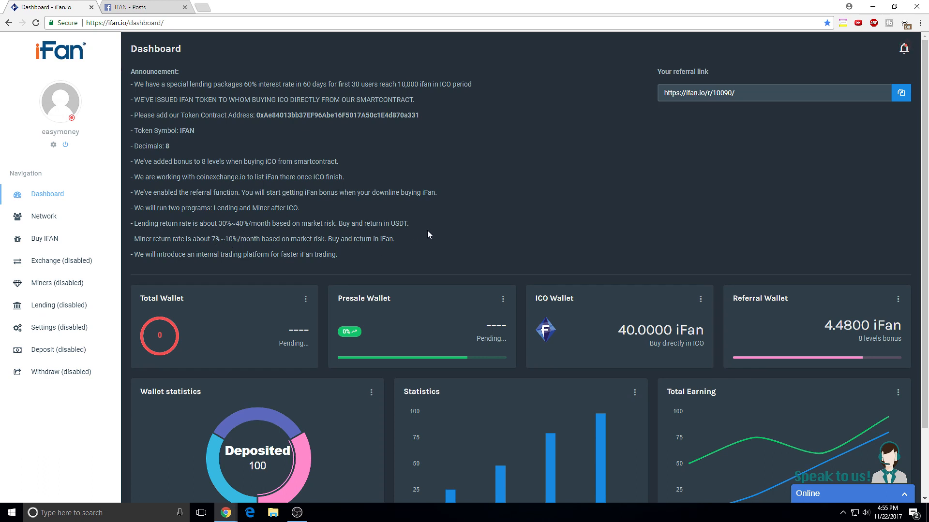
pyautogui.moveTo(101, 247)
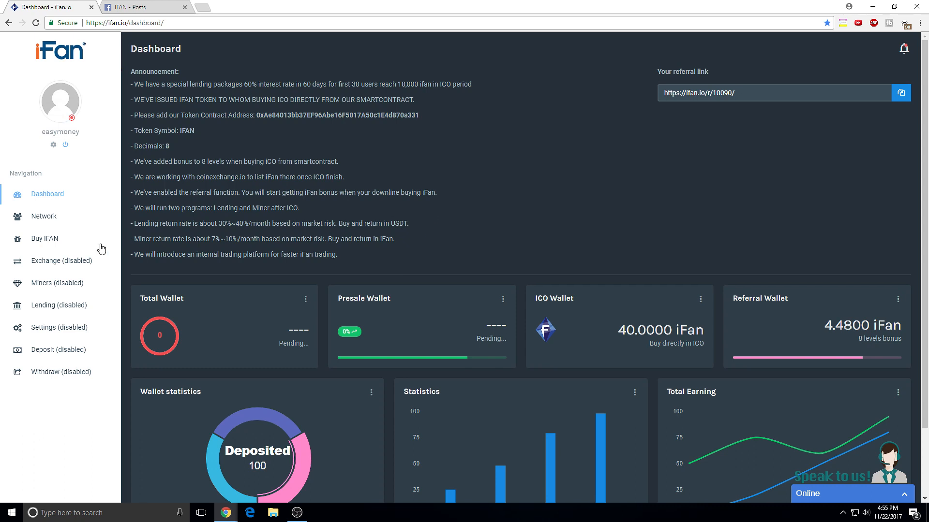
pyautogui.moveTo(44, 239)
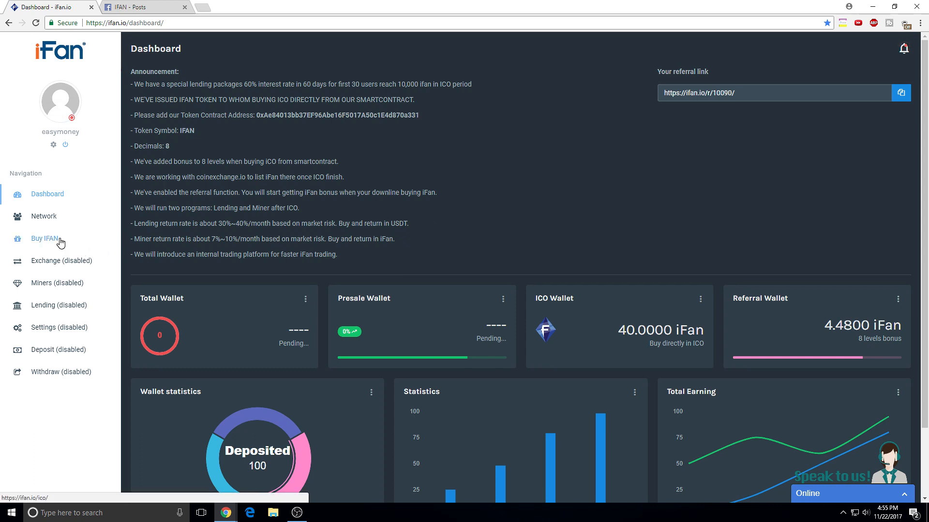
# Submit a Buy IFAN request of .0163 Bitcoin for 59 iFan, revealing the payment address and QR code.
pyautogui.click(45, 238)
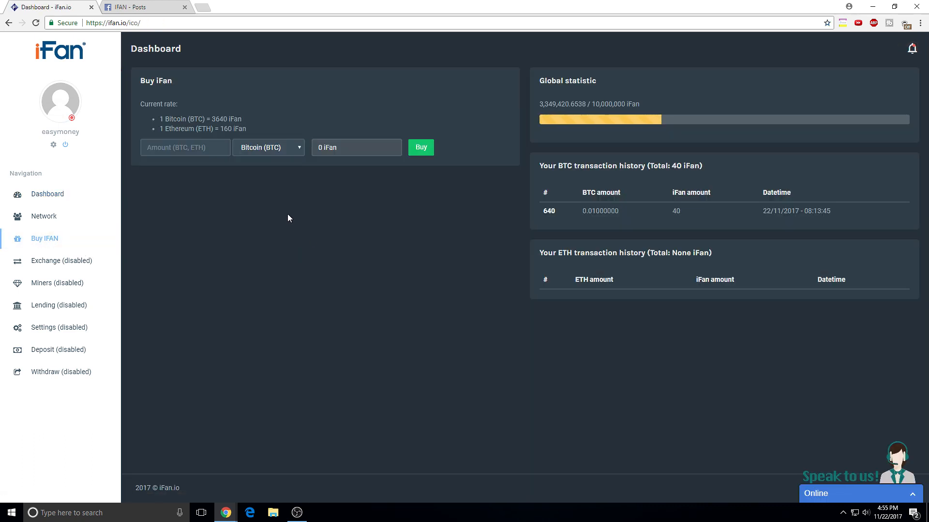
pyautogui.click(185, 148)
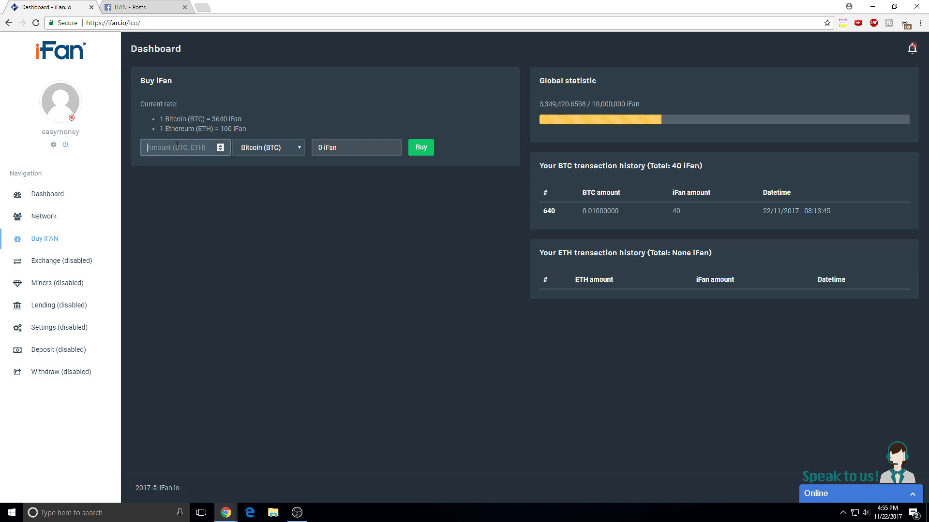
pyautogui.write('.0163')
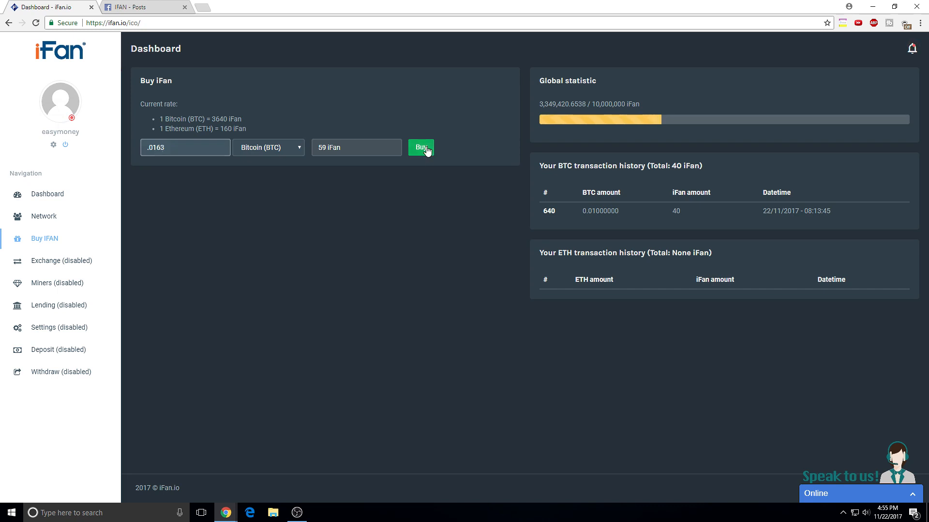
pyautogui.click(420, 147)
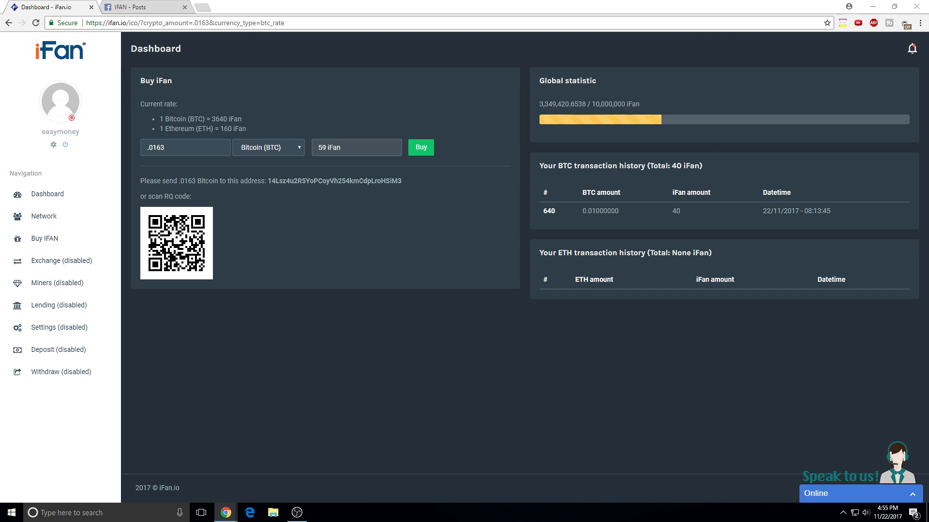
pyautogui.moveTo(377, 196)
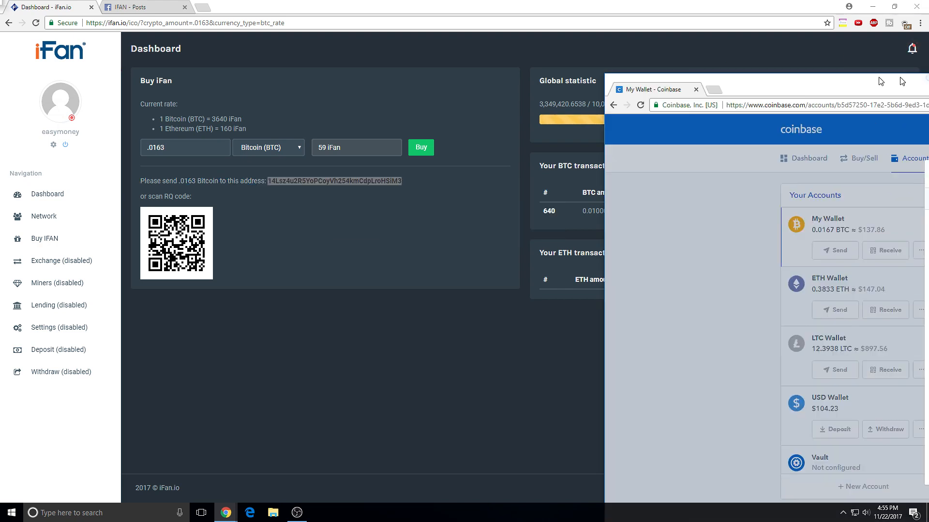
# Start a send from Coinbase My Wallet to the iFan address with amount .0163 BTC.
pyautogui.click(835, 251)
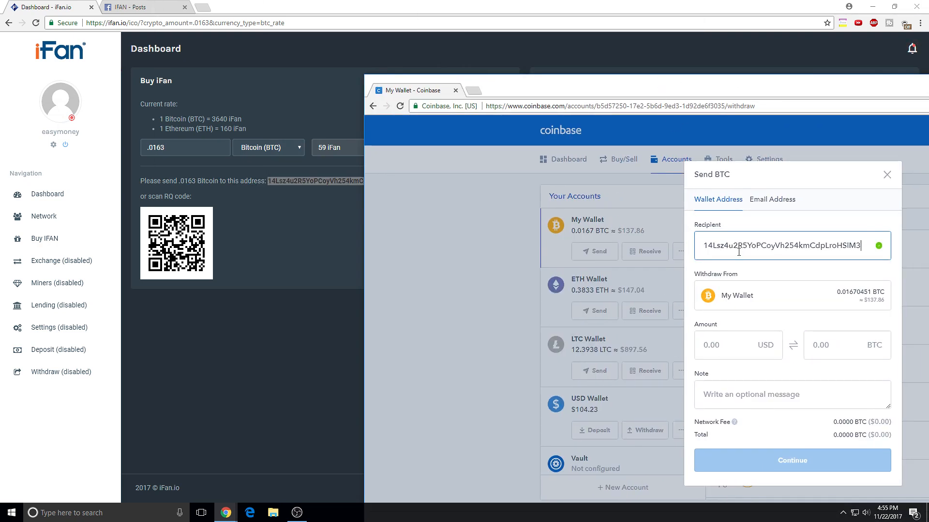
pyautogui.click(835, 346)
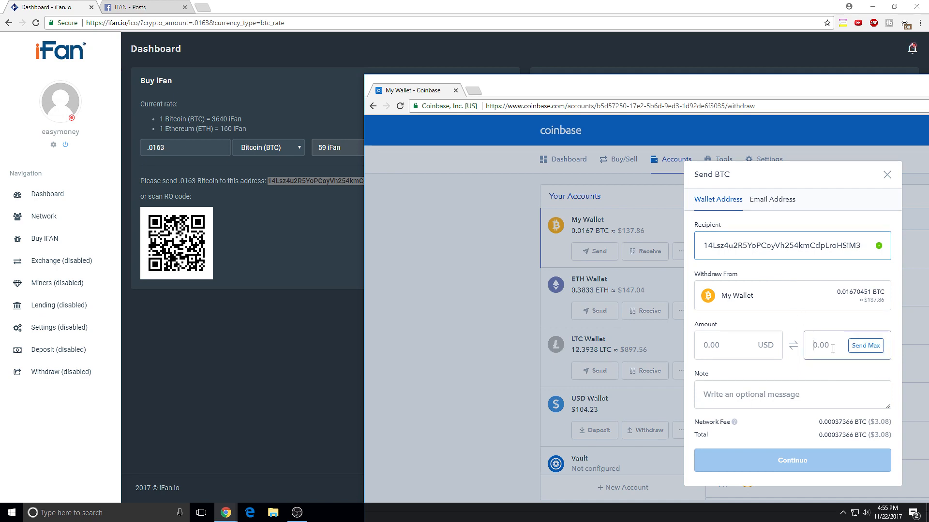
pyautogui.write('.0163')
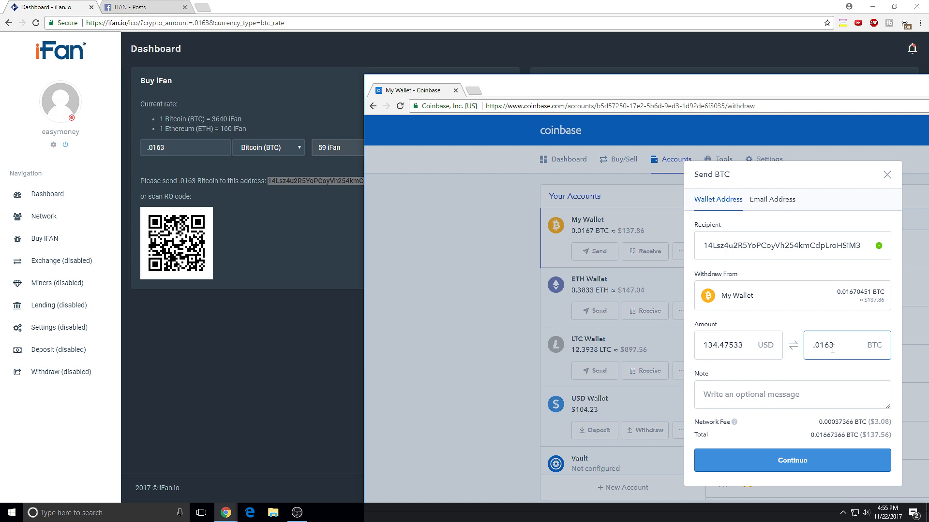
pyautogui.click(847, 345)
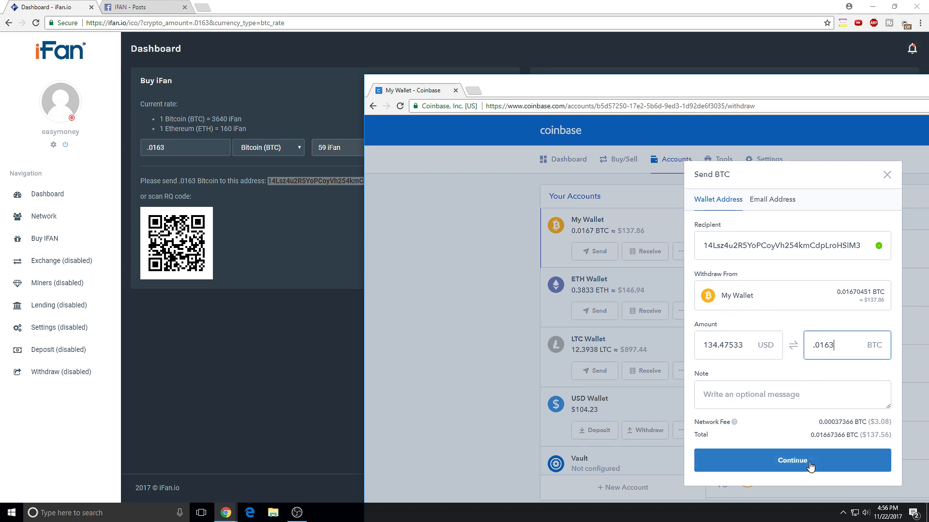
# Continue and confirm the 0.0163 BTC send, then return to the iFan purchase page.
pyautogui.click(792, 460)
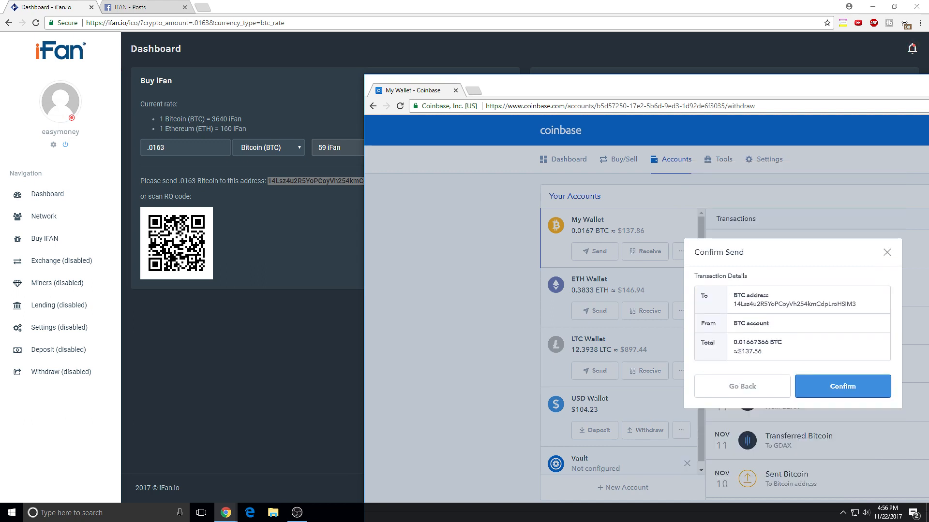
pyautogui.click(842, 386)
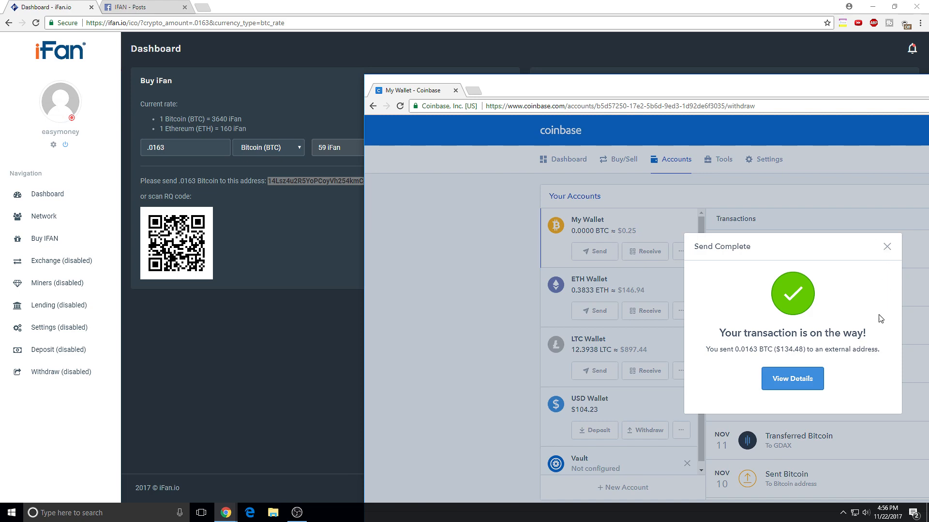
pyautogui.click(886, 246)
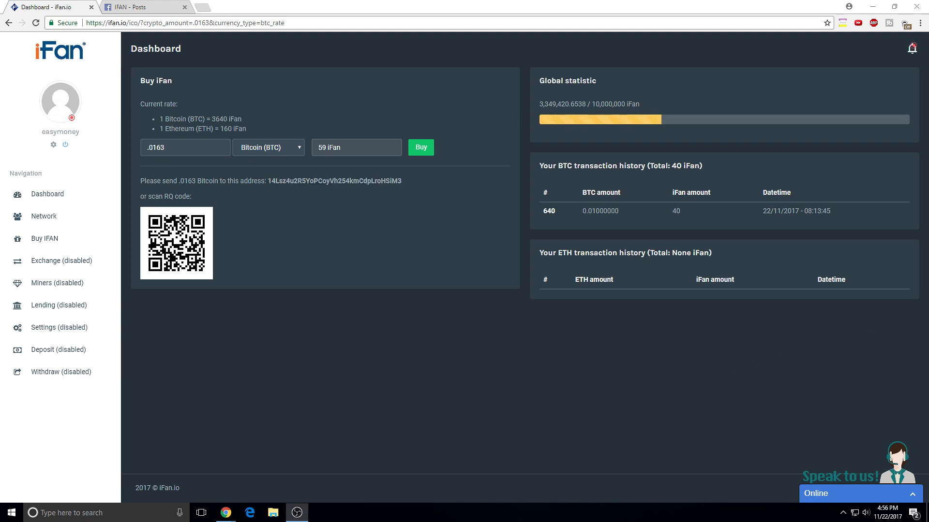
pyautogui.moveTo(656, 357)
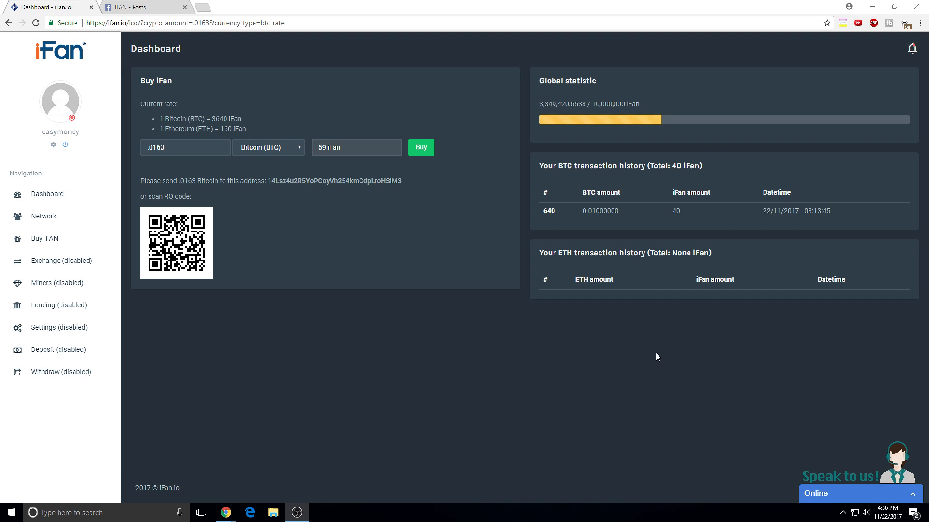
pyautogui.moveTo(419, 326)
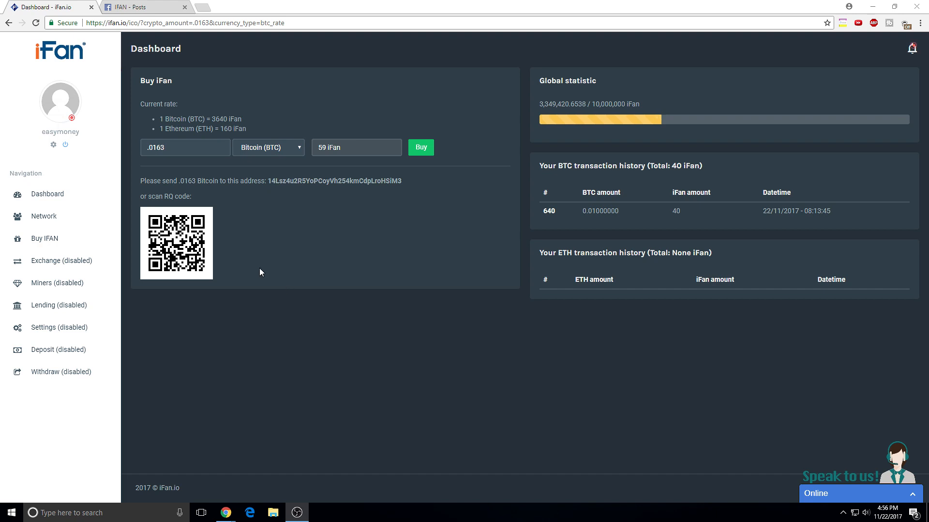
# Return to the iFan.io account dashboard showing 40 iFan in the ICO wallet.
pyautogui.click(47, 194)
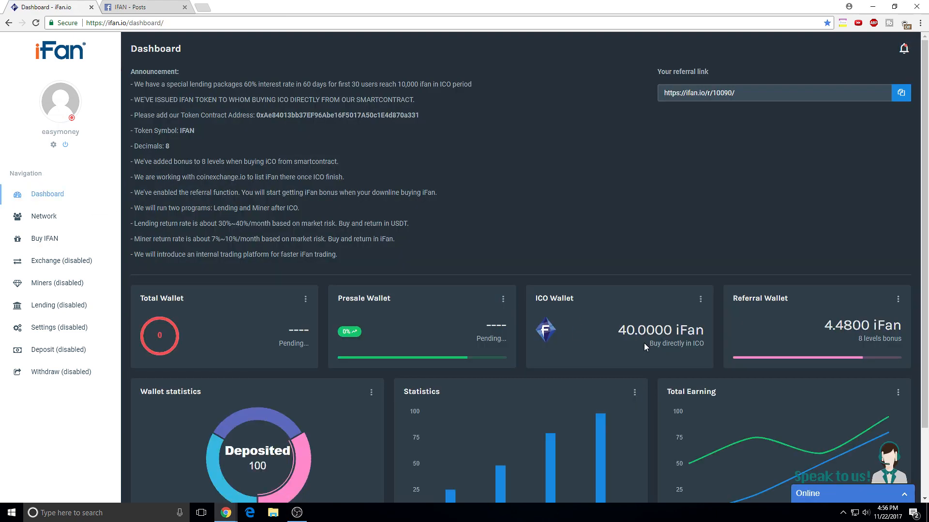
# Review the dashboard's wallet balances and statistics charts, then switch to the IFAN Facebook page.
pyautogui.scroll(-3)
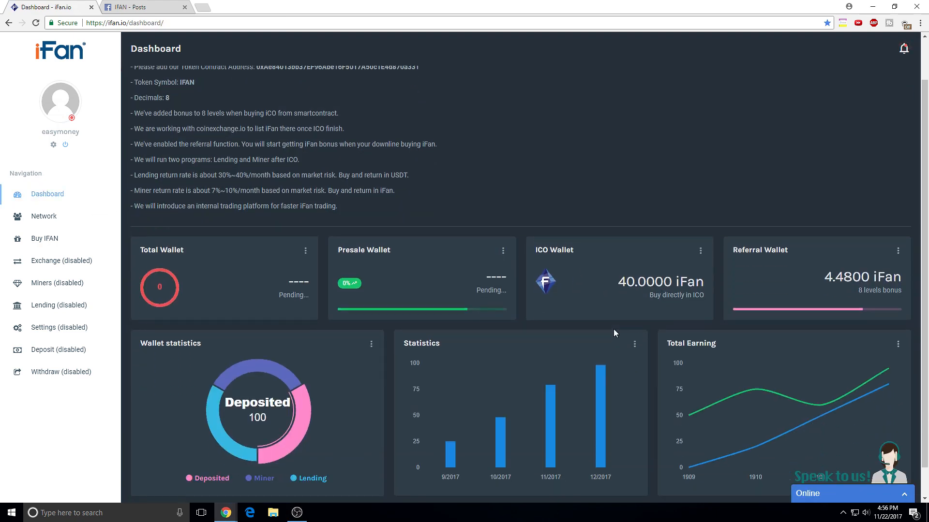
pyautogui.scroll(-3)
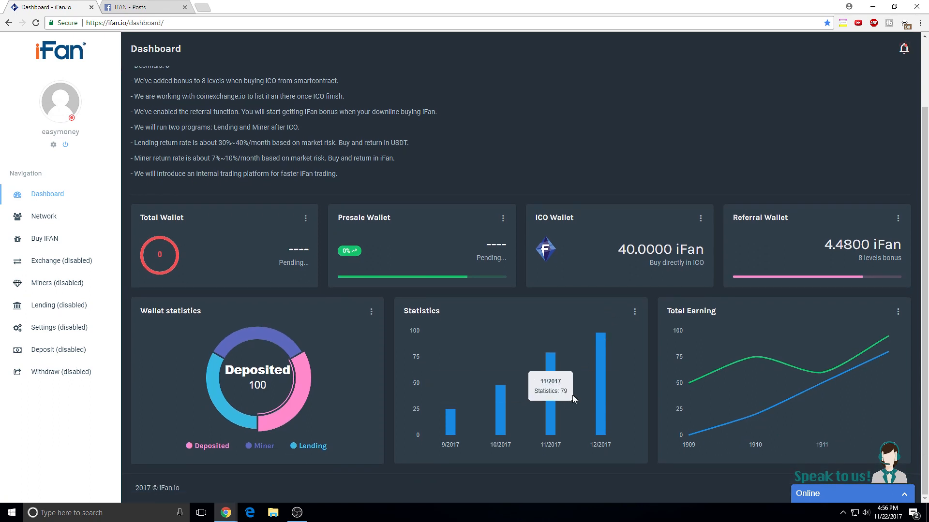
pyautogui.moveTo(859, 382)
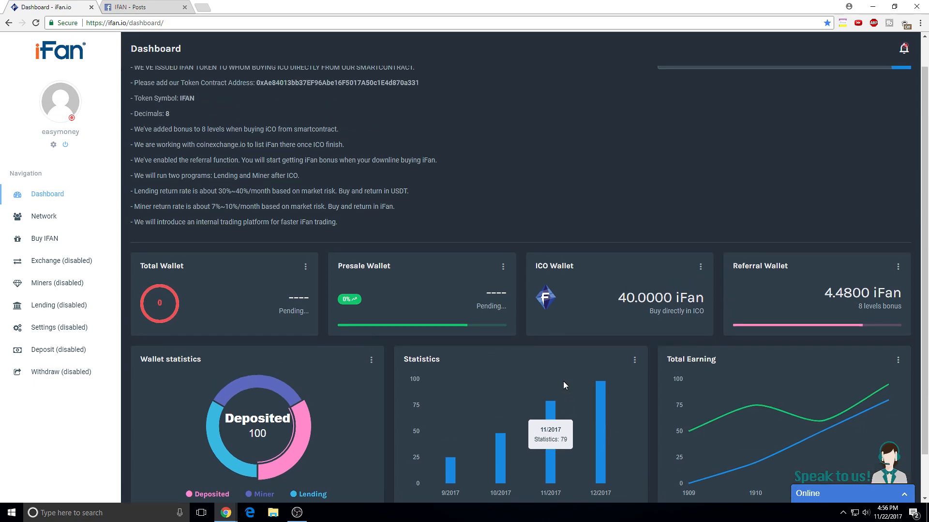
pyautogui.click(142, 7)
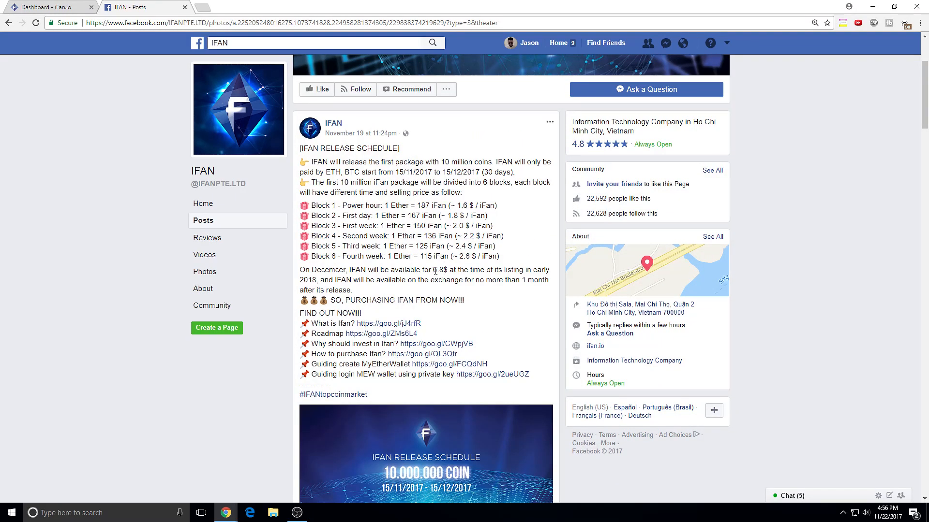
pyautogui.doubleClick(437, 269)
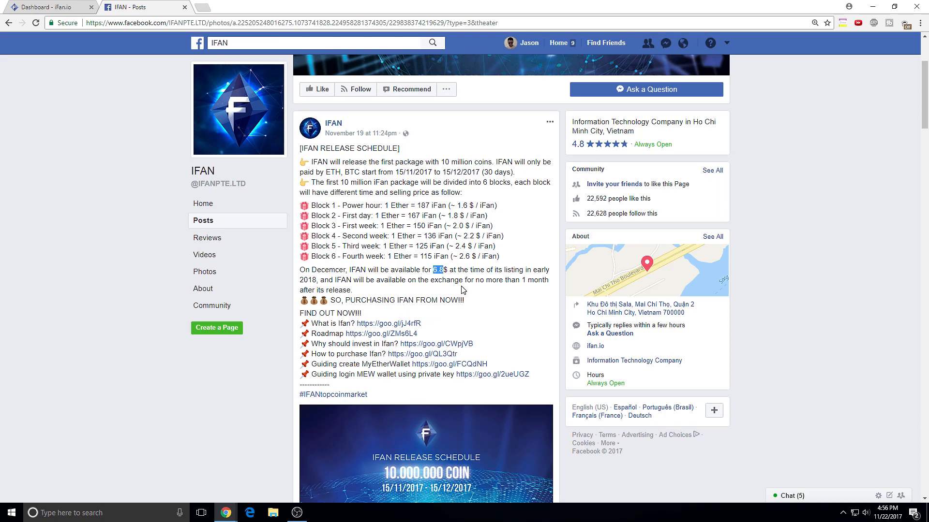
pyautogui.scroll(-3)
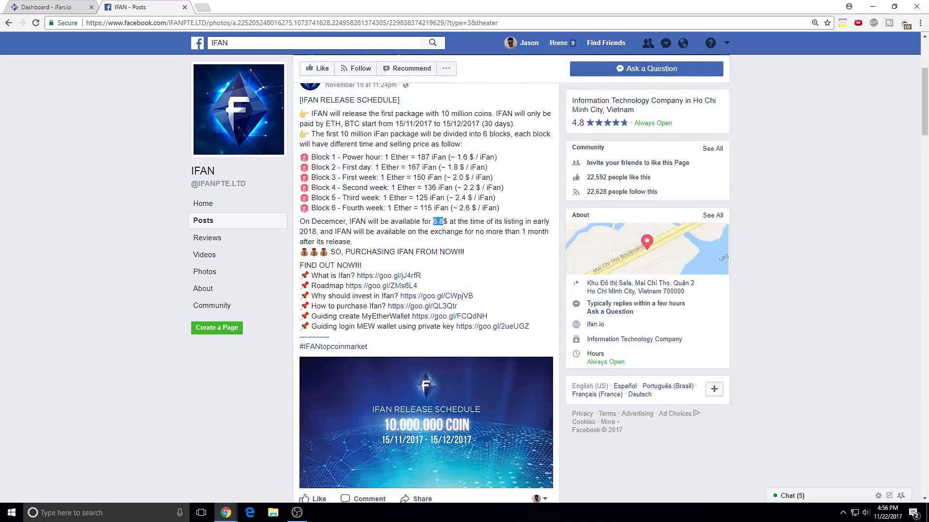